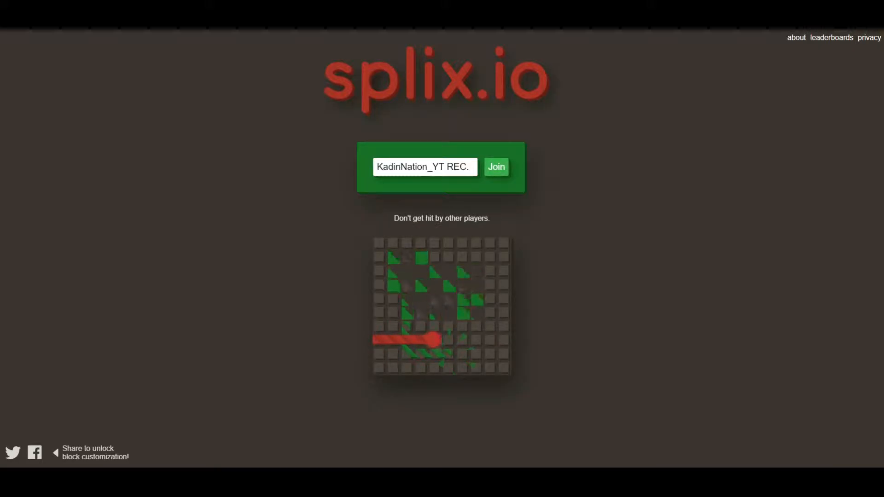
Join a splix.io round as KadinNation_YT and start claiming blocks
left_click(495, 167)
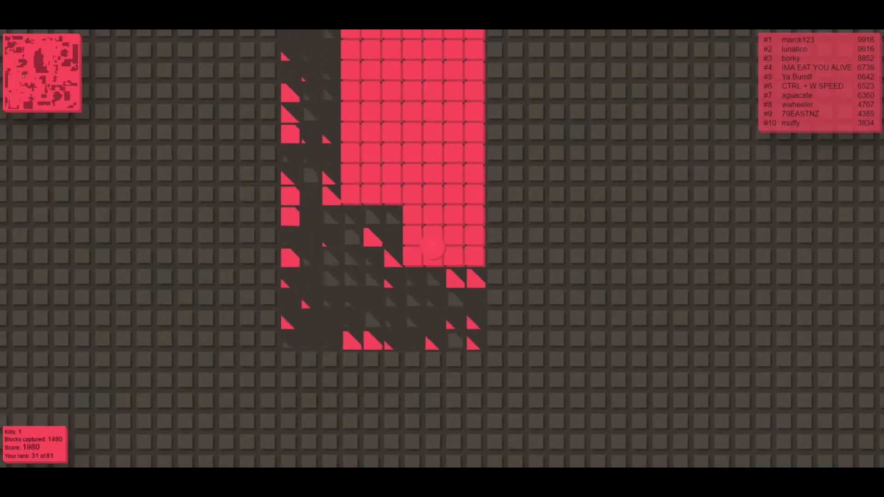
mouse_move(449, 322)
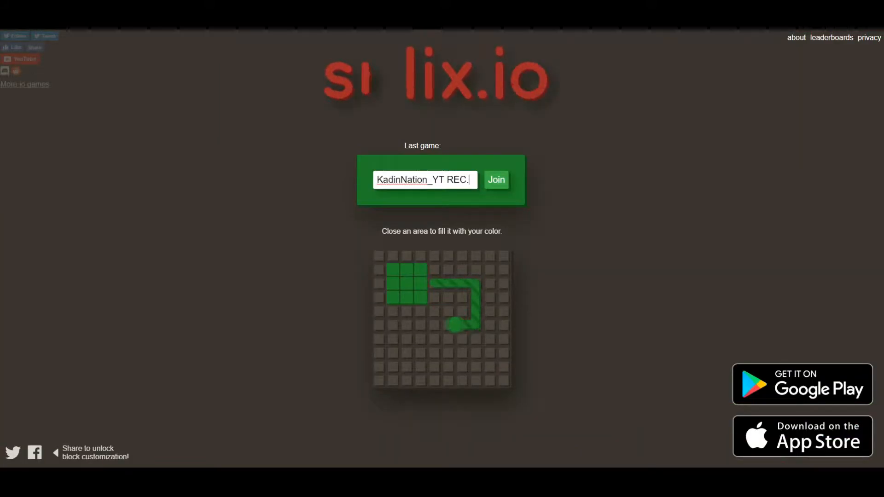
left_click(495, 180)
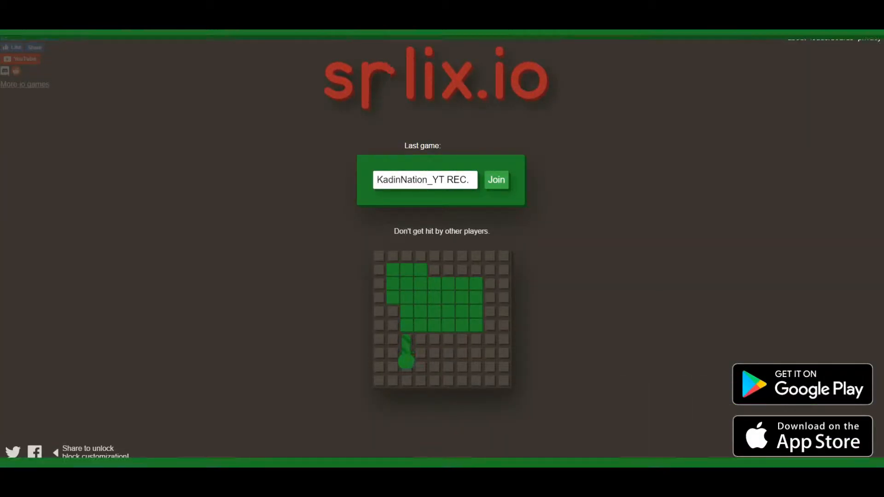
left_click(495, 179)
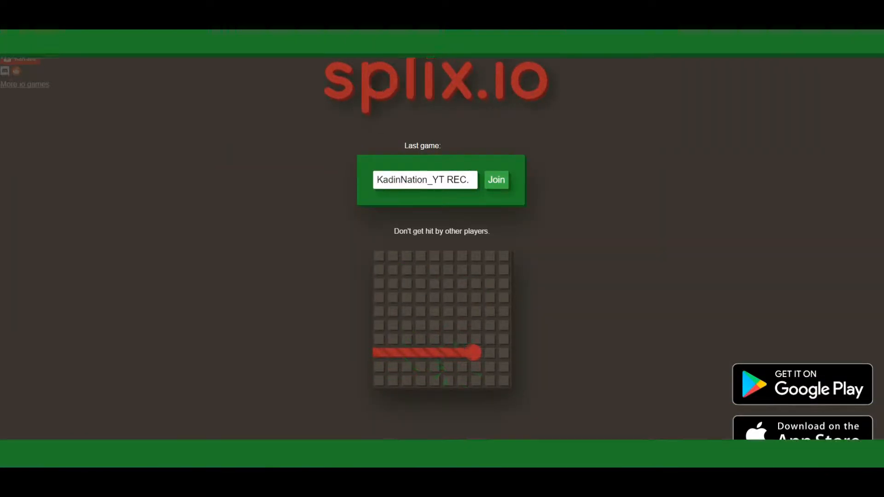
Rejoin with the saved player name and play until dying
left_click(495, 179)
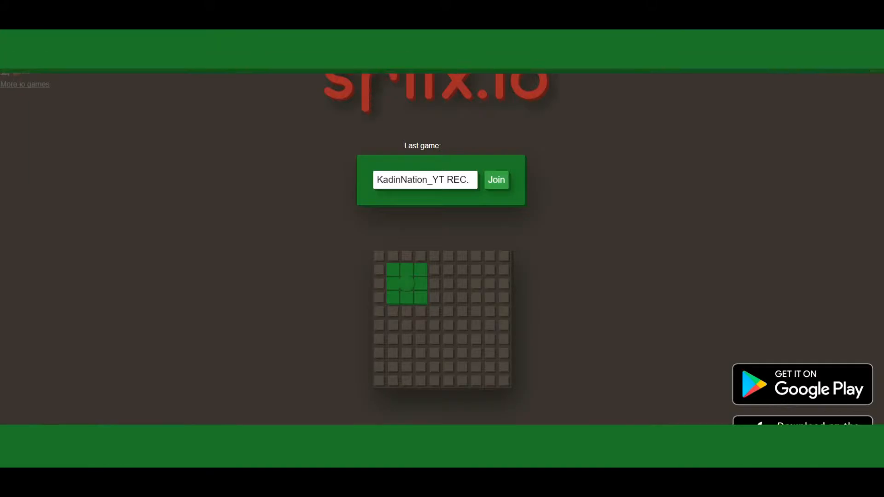
Join a new round and play it out until eliminated
left_click(496, 180)
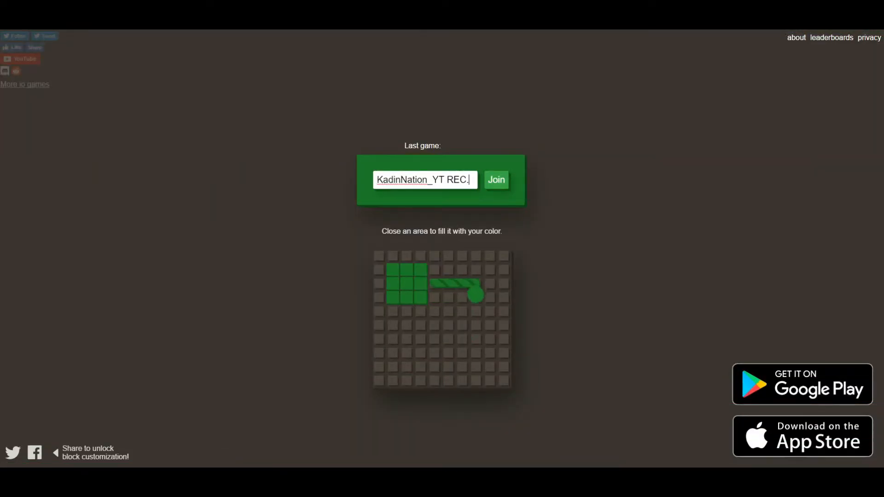
Rejoin from the start screen and play the round until it ends
left_click(495, 179)
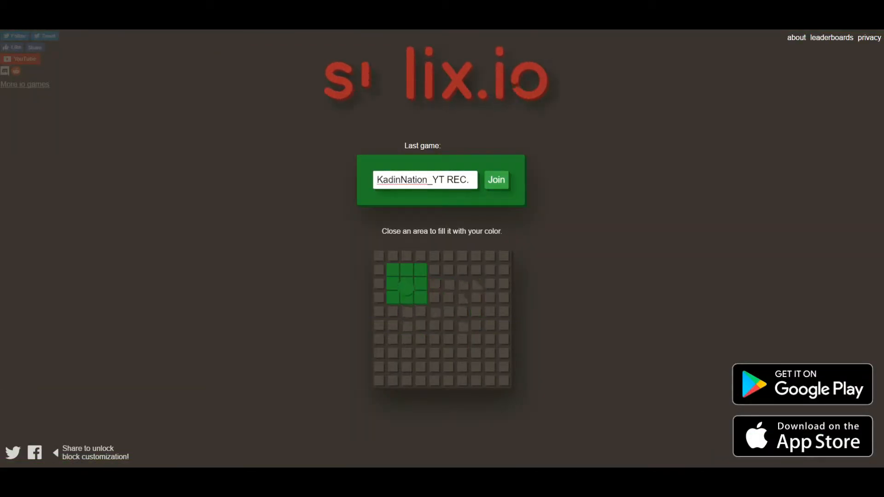
Join twice, ending with death by own trail on the 'killed by yourself' menu
left_click(496, 179)
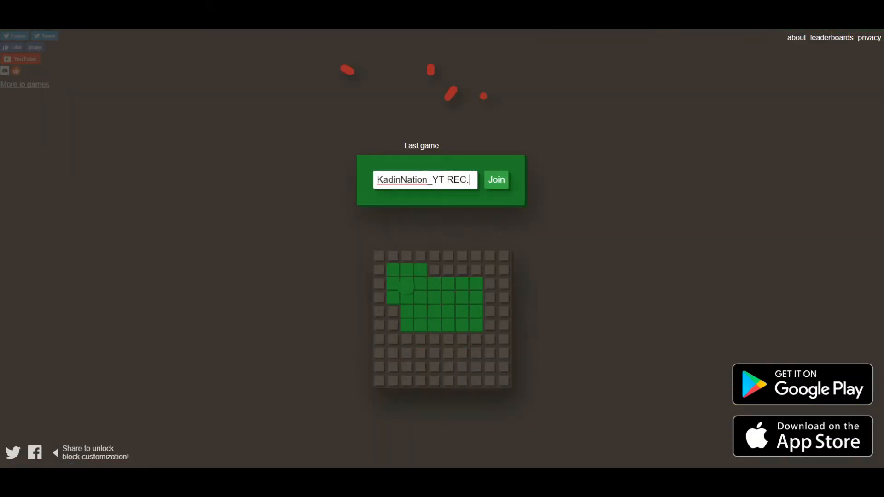
left_click(496, 179)
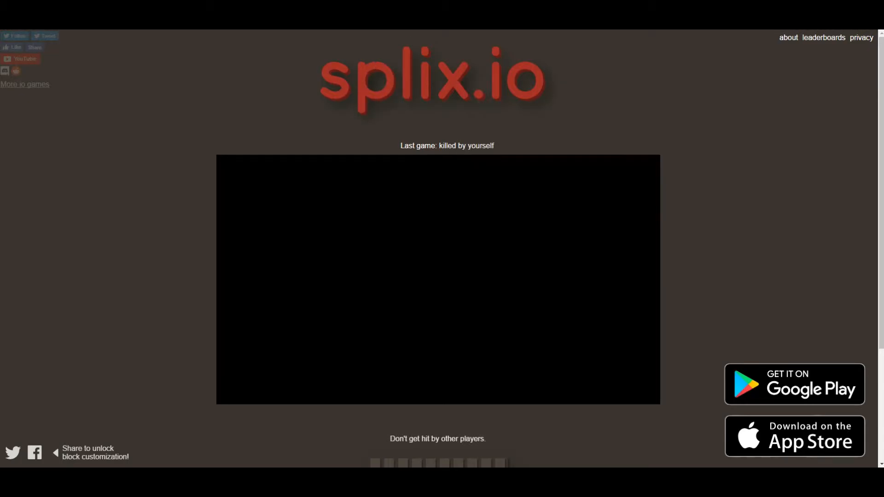